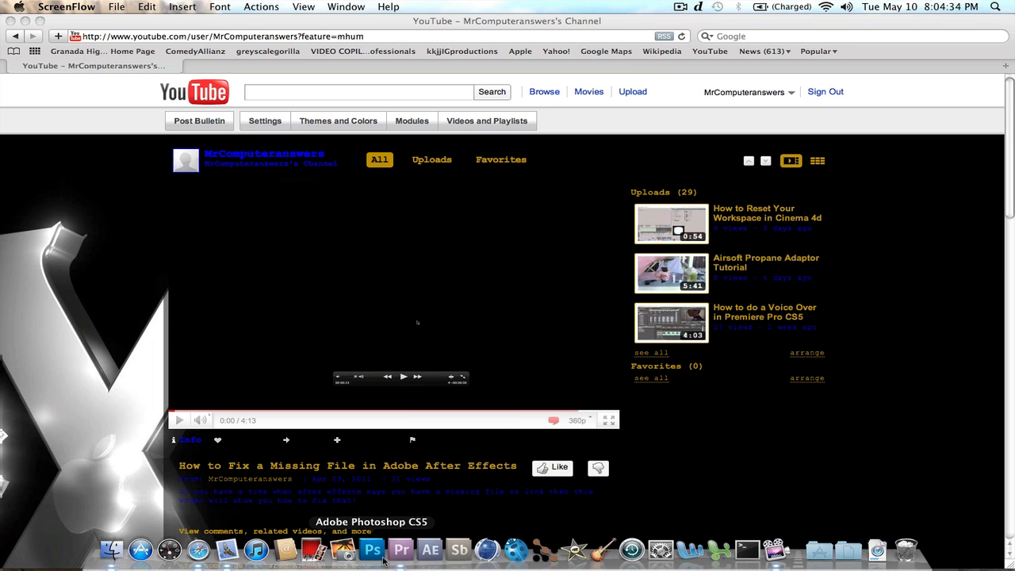
# Switch from Safari to the open Tut project in Premiere Pro via the Dock.
pyautogui.click(371, 549)
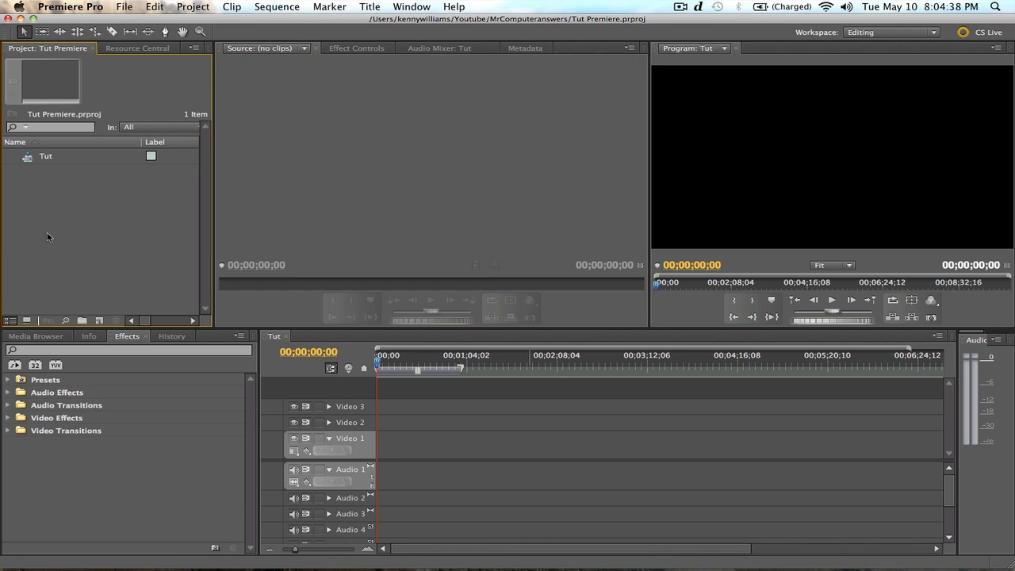
# Import 00328.MTS from ComedyAllianz > Refill Kill > Cannon into the project.
pyautogui.click(124, 7)
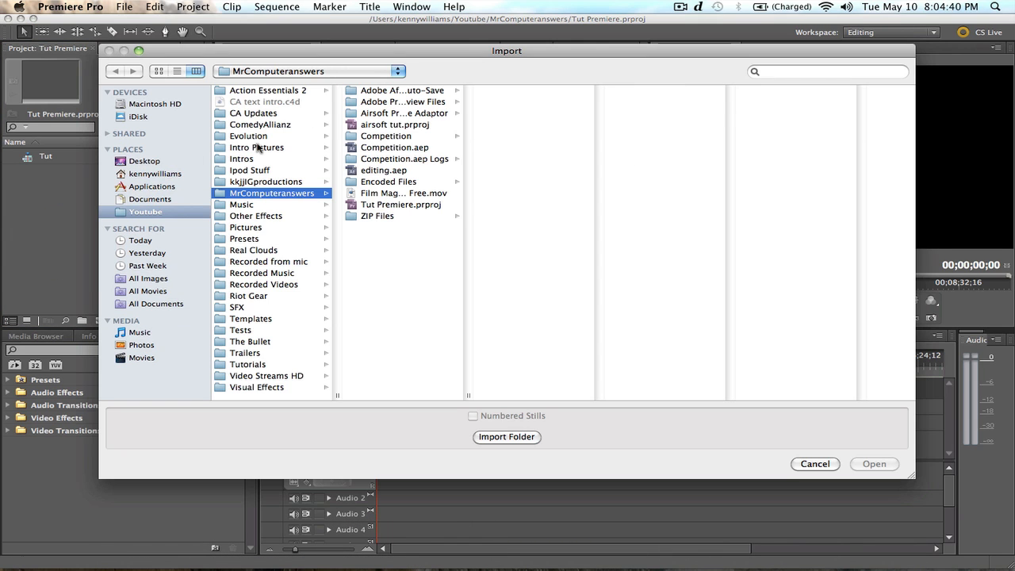
pyautogui.click(260, 125)
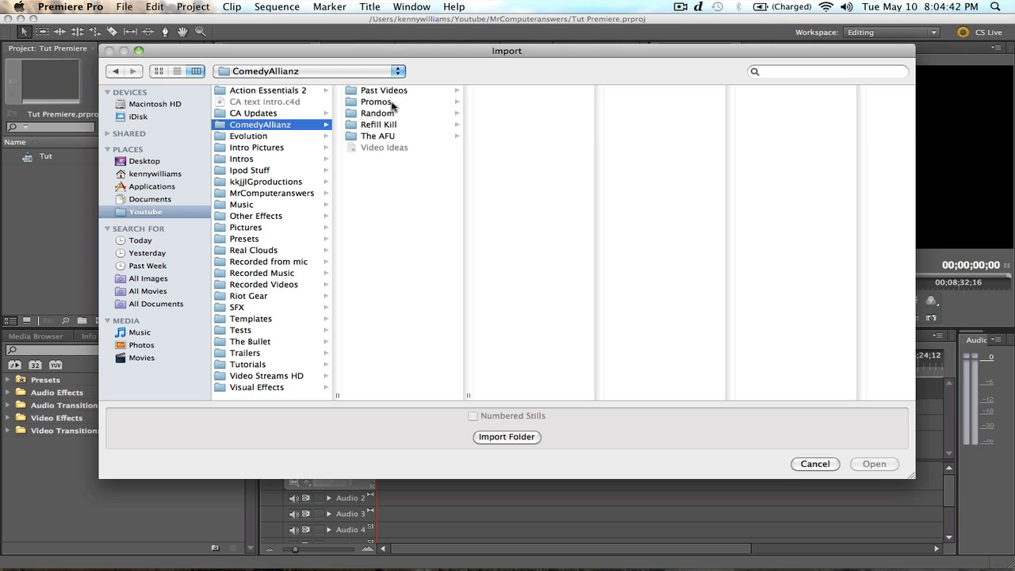
pyautogui.click(378, 125)
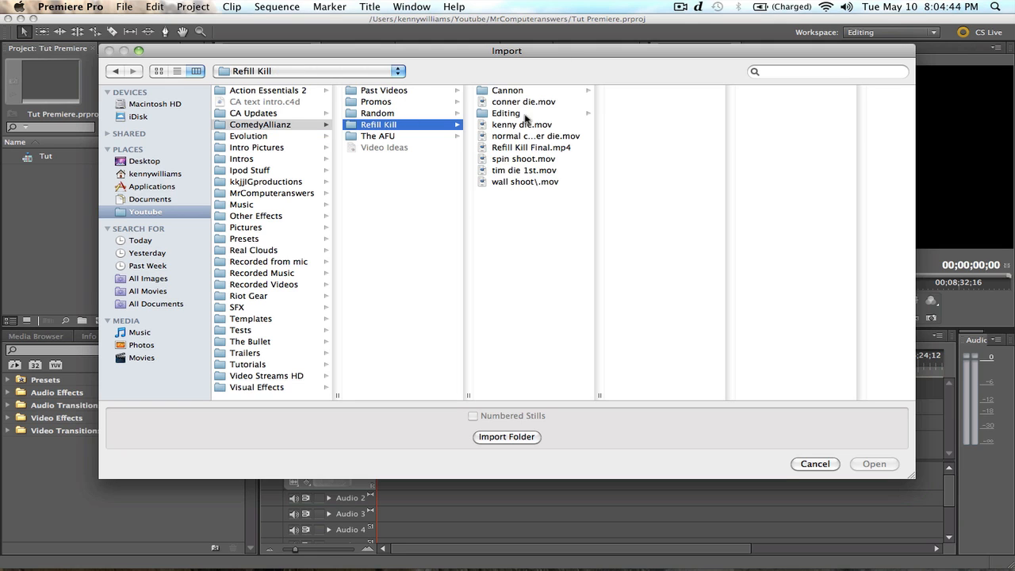
pyautogui.click(507, 90)
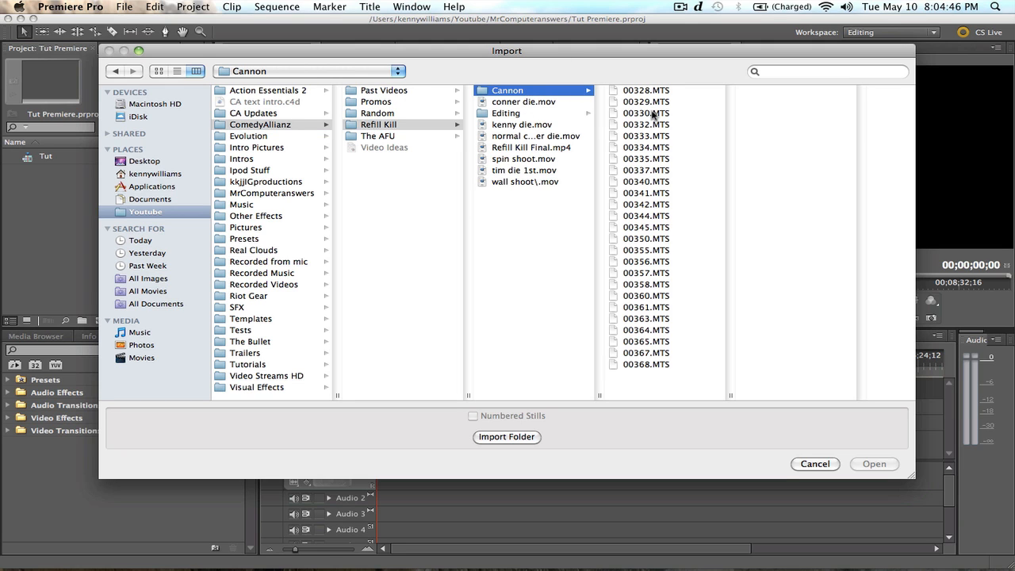
pyautogui.click(647, 90)
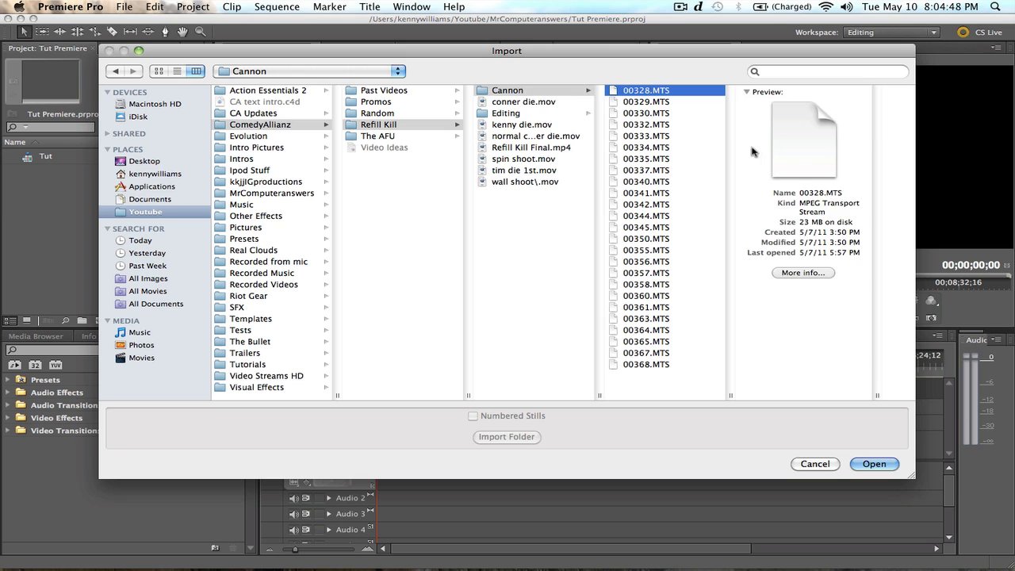
pyautogui.click(875, 464)
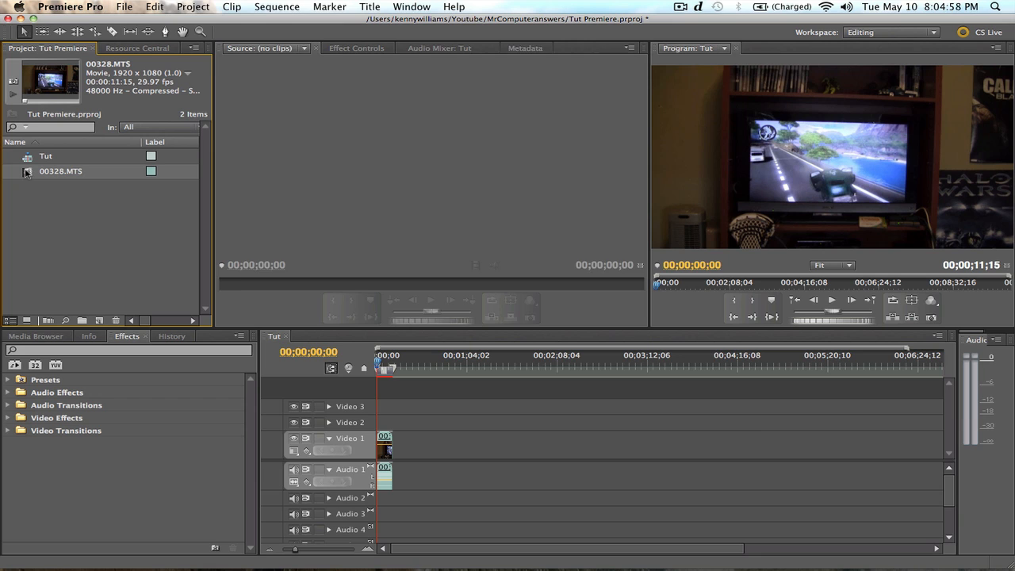
# Load 00328.MTS from the Project panel into the Source monitor.
pyautogui.doubleClick(60, 170)
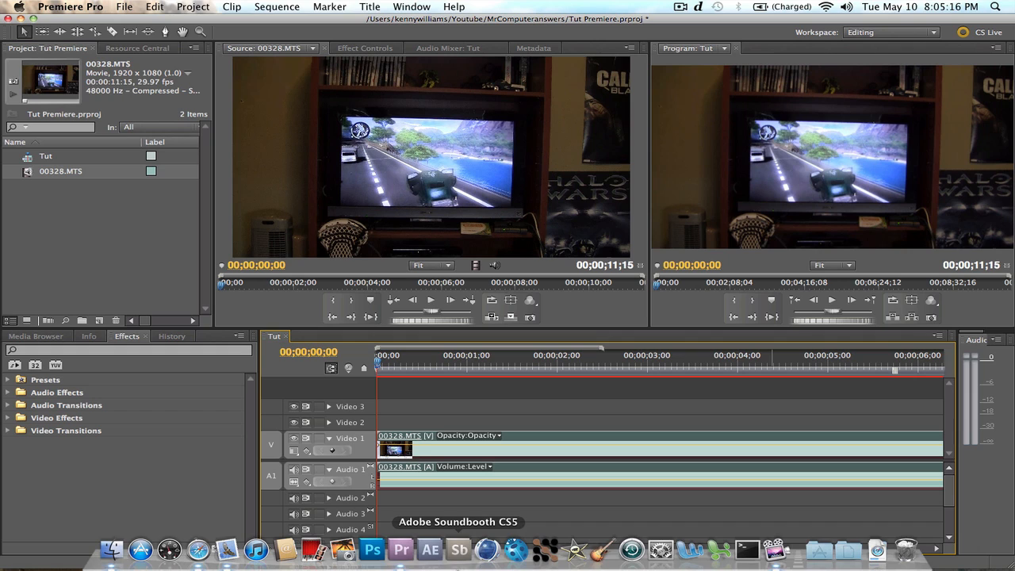
pyautogui.moveTo(500, 479)
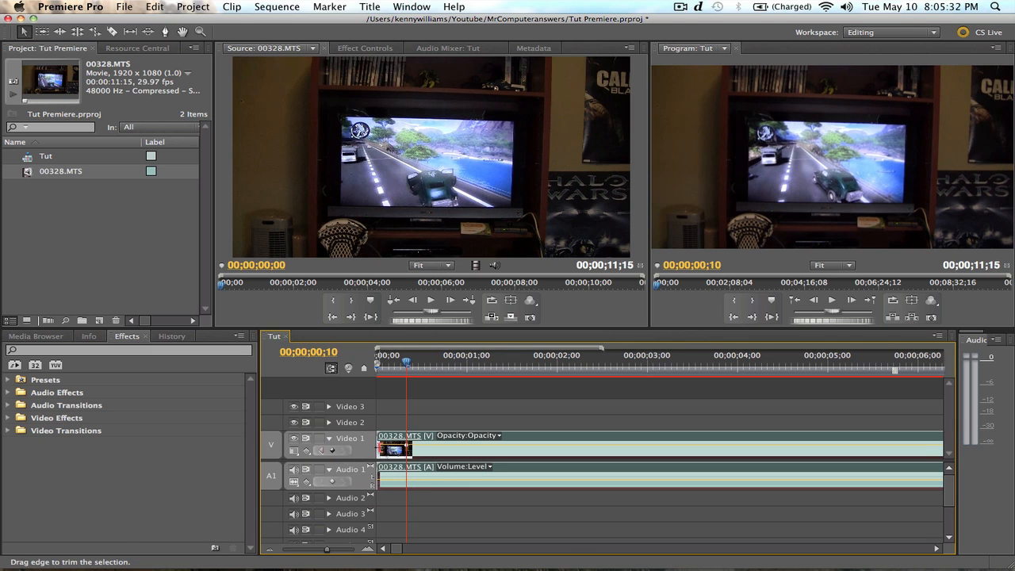
pyautogui.click(380, 450)
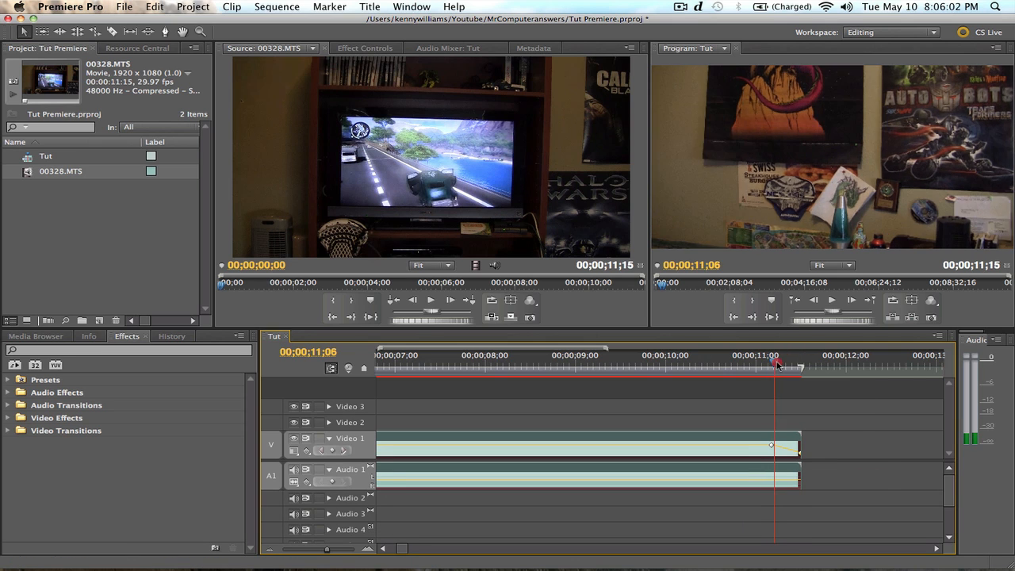
# Scrub the playhead near the clip's end, from 11;06 back to about 10;10.
pyautogui.moveTo(779, 367); pyautogui.dragTo(767, 367)
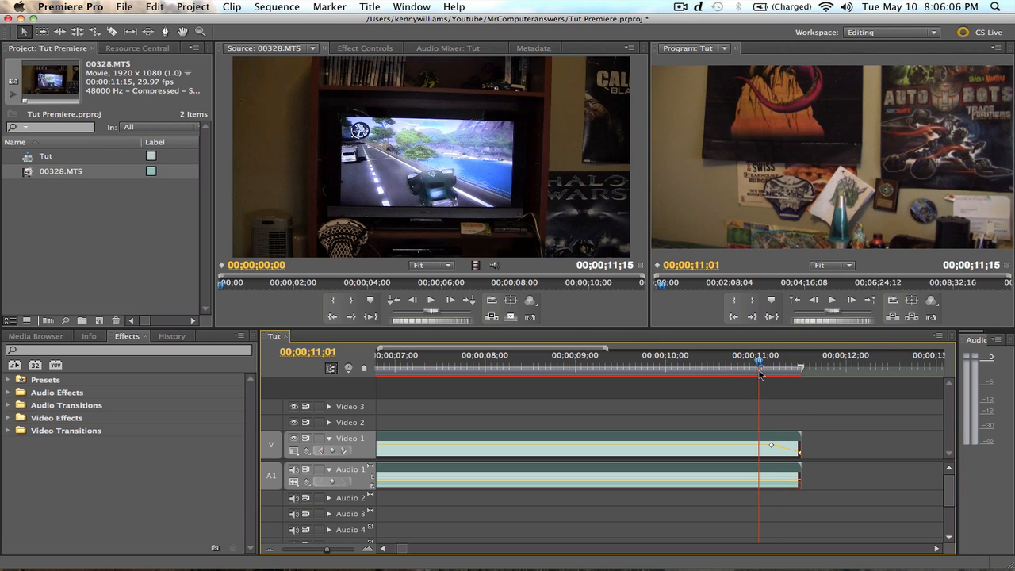
pyautogui.moveTo(758, 368); pyautogui.dragTo(697, 368)
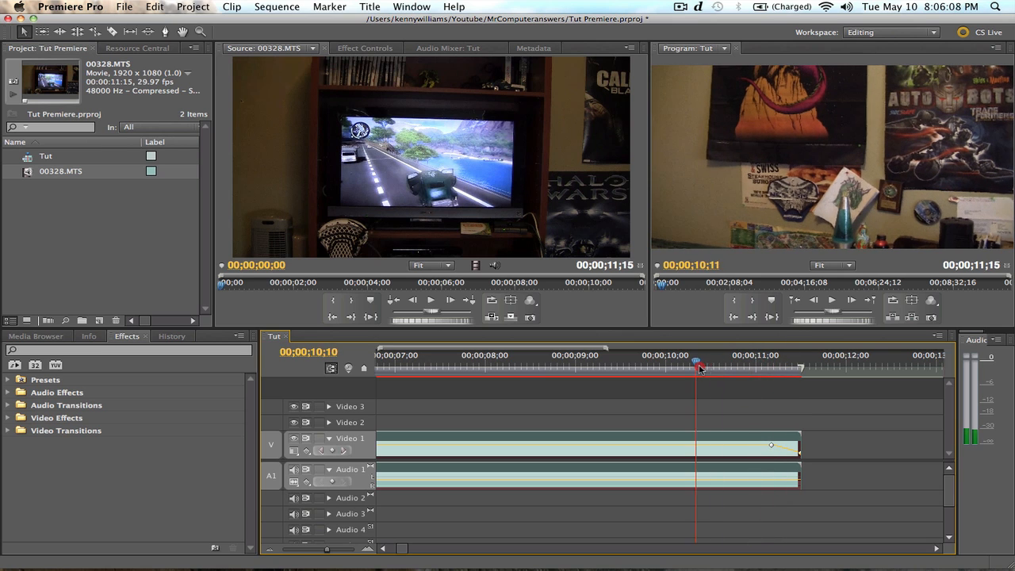
pyautogui.moveTo(696, 368); pyautogui.dragTo(773, 368)
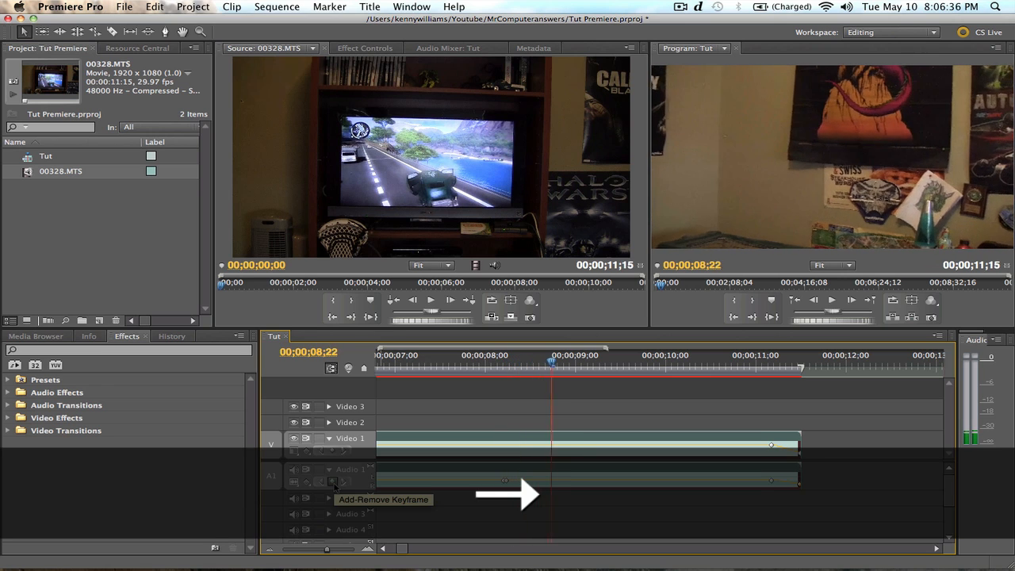
# Add a 9;01 volume keyframe, boost the 8;07 keyframe to 6.02 dB, and select the 9;01 keyframe.
pyautogui.click(331, 482)
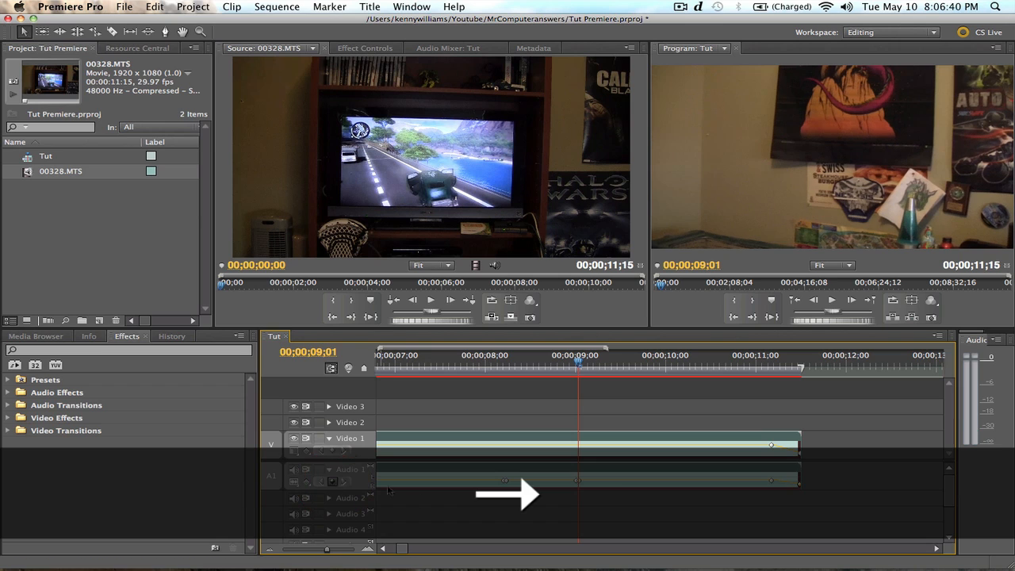
pyautogui.click(587, 476)
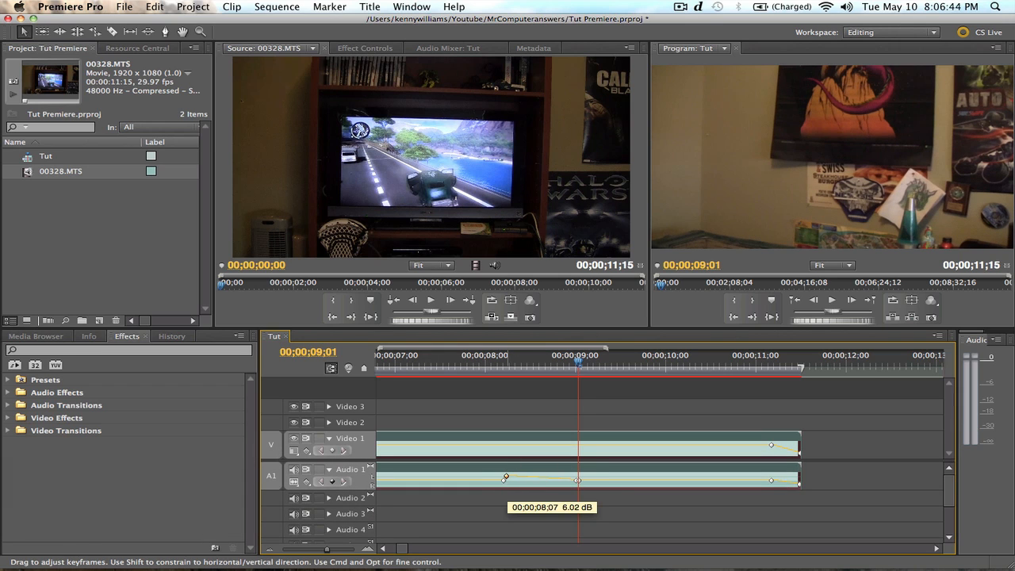
pyautogui.click(577, 481)
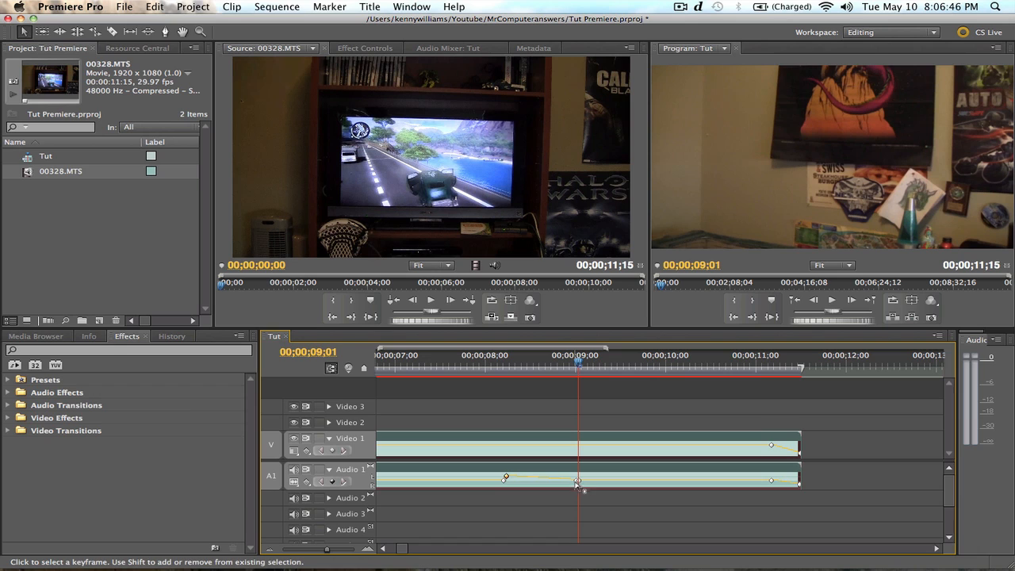